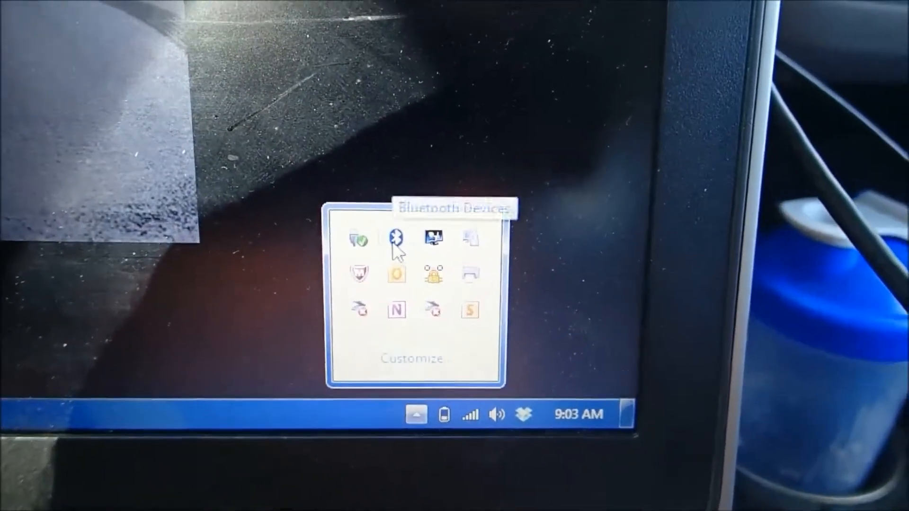
Show the paired Bluetooth Devices window from the system tray Bluetooth icon
right_click(394, 239)
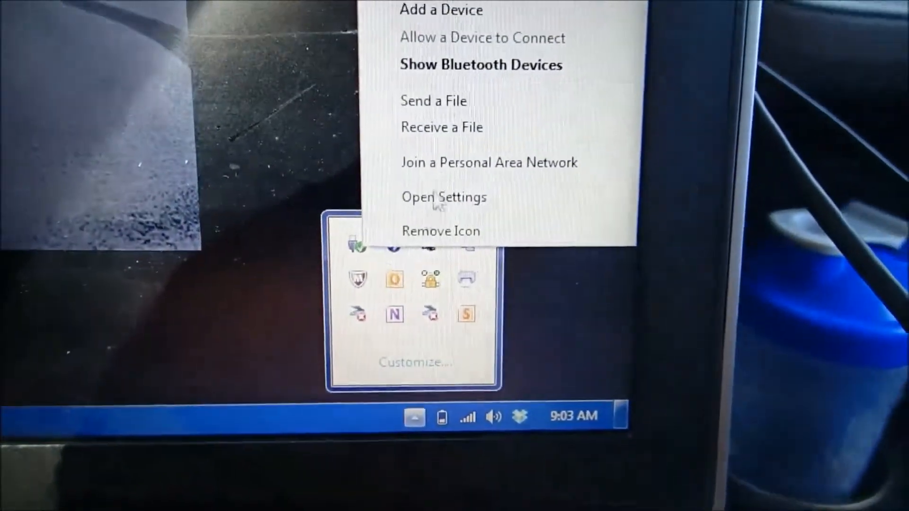
left_click(480, 64)
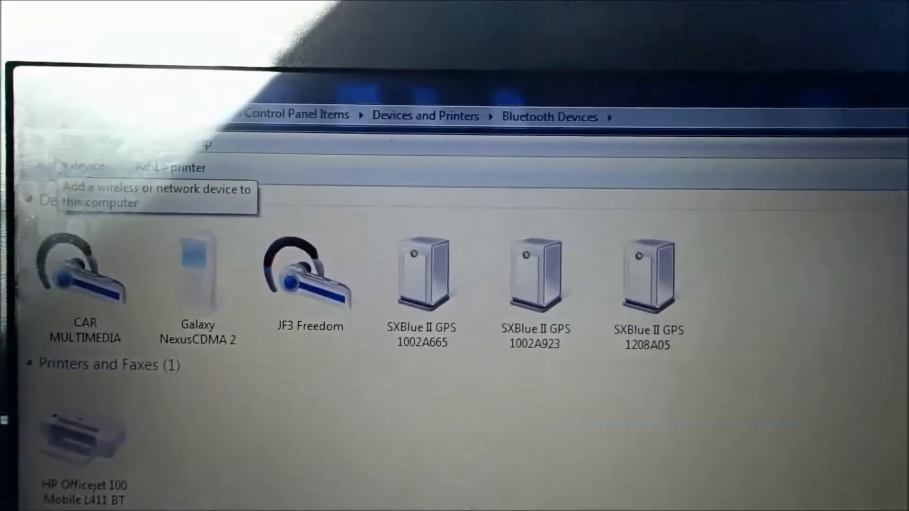
Add a device and select SXBlue II GPS 1208A09 to begin pairing
left_click(82, 167)
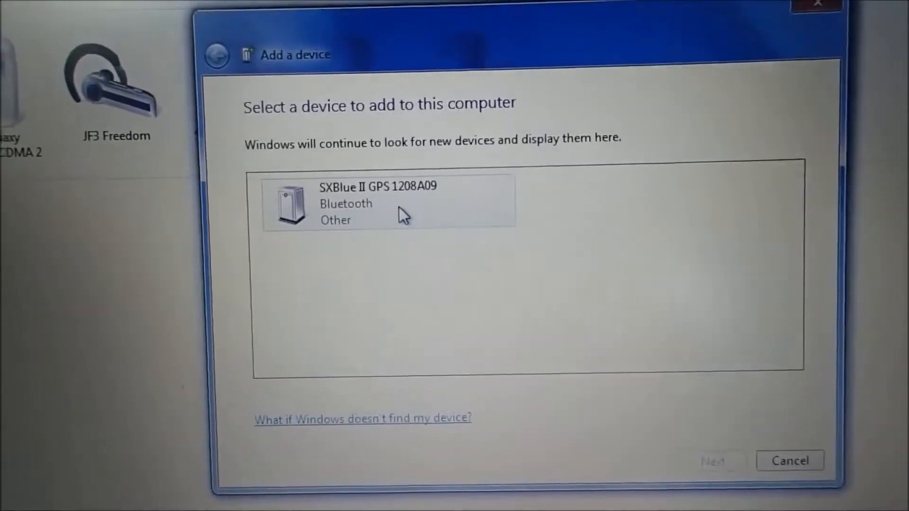
double_click(377, 203)
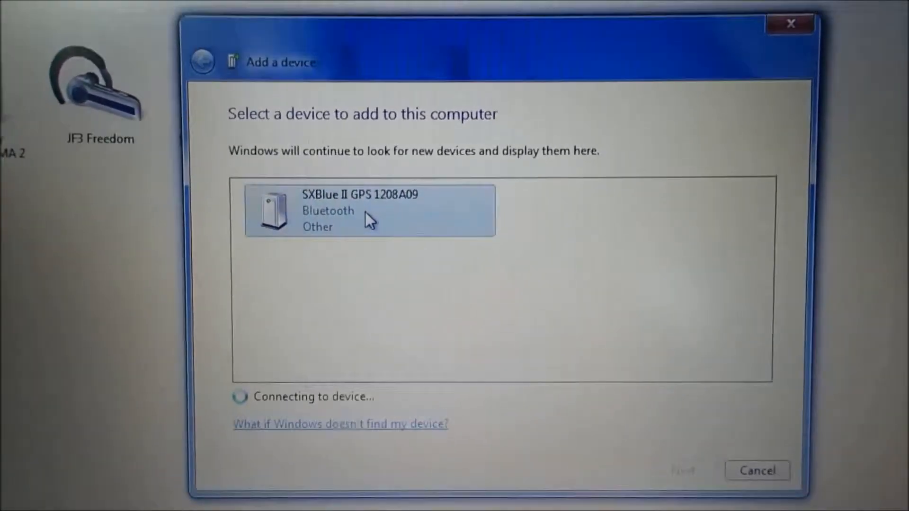
double_click(369, 210)
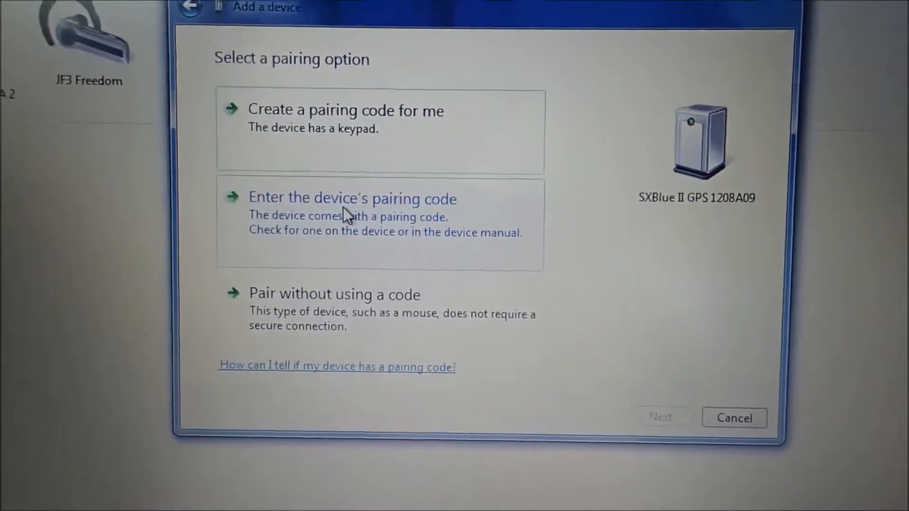
left_click(351, 197)
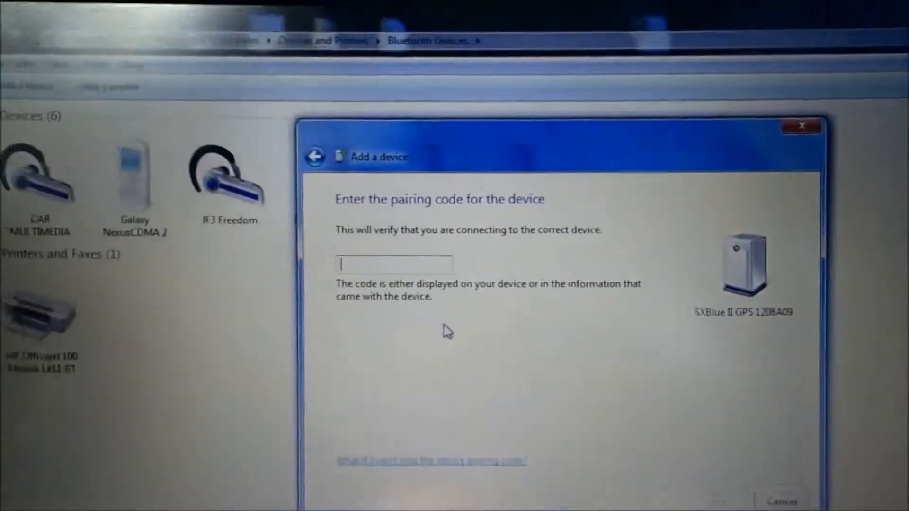
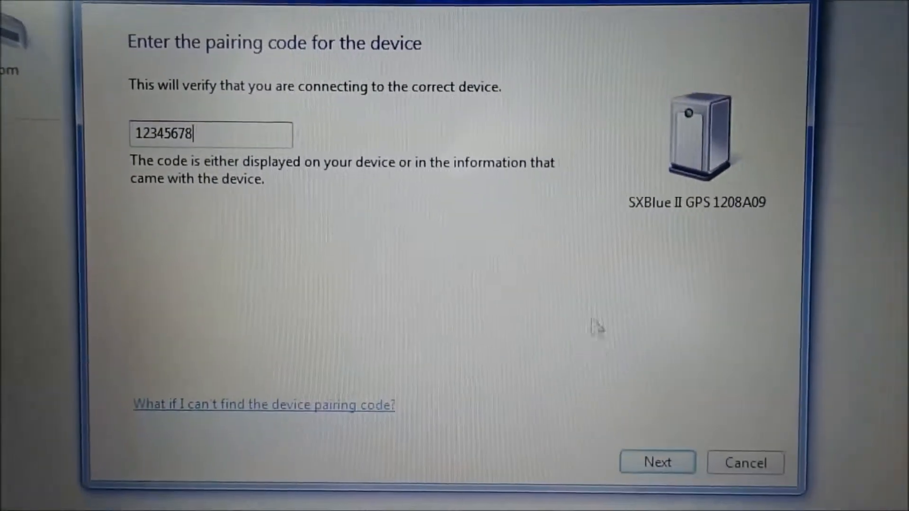
left_click(658, 462)
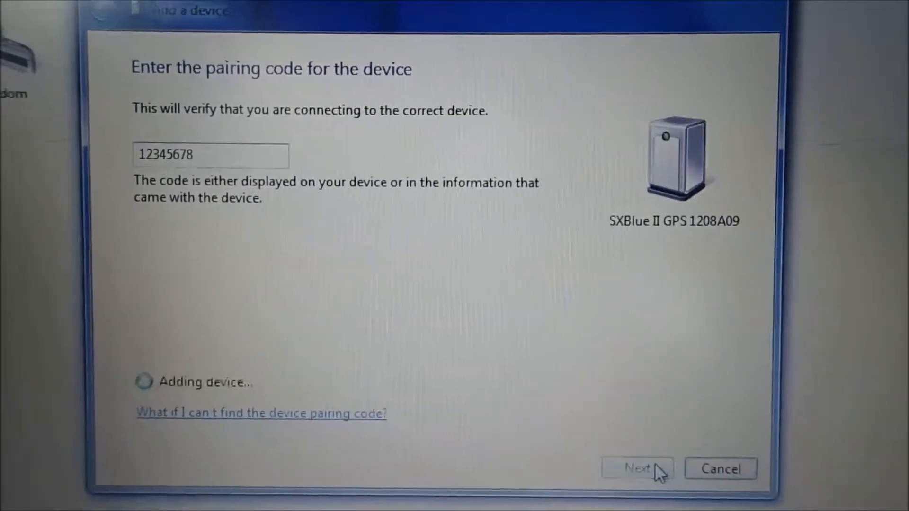
left_click(636, 469)
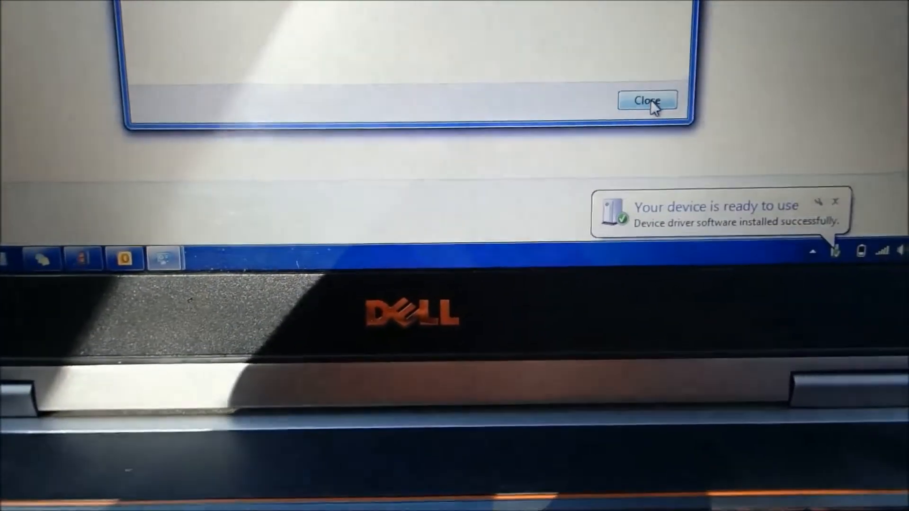
Close the device wizard and launch ArcPad in 20-minute evaluation mode without registering
left_click(646, 99)
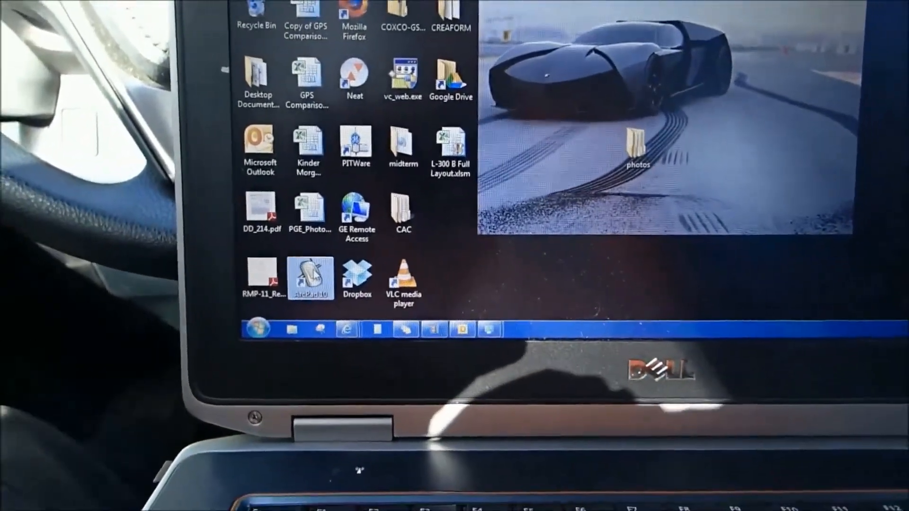
double_click(310, 279)
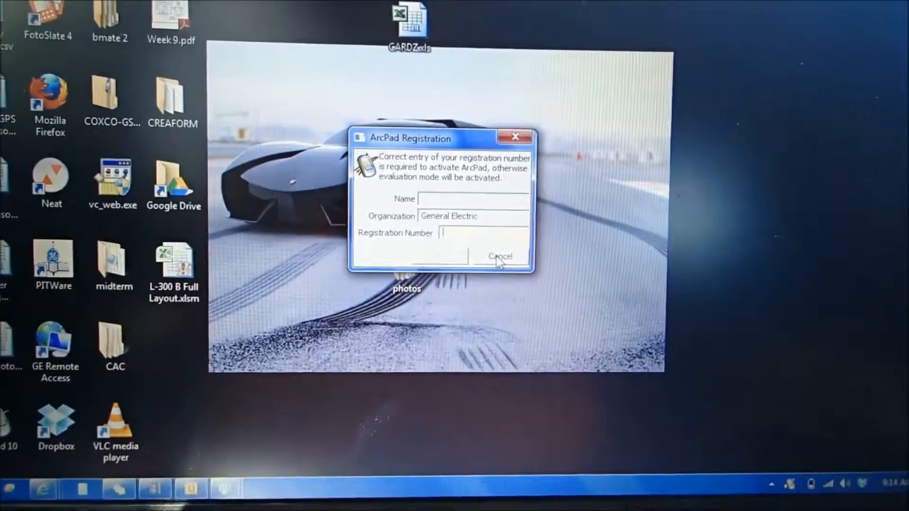
left_click(500, 257)
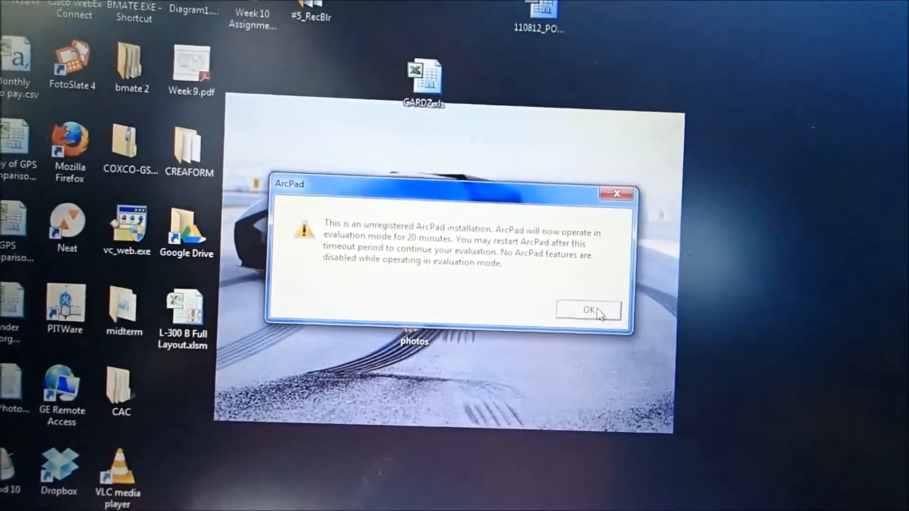
left_click(588, 309)
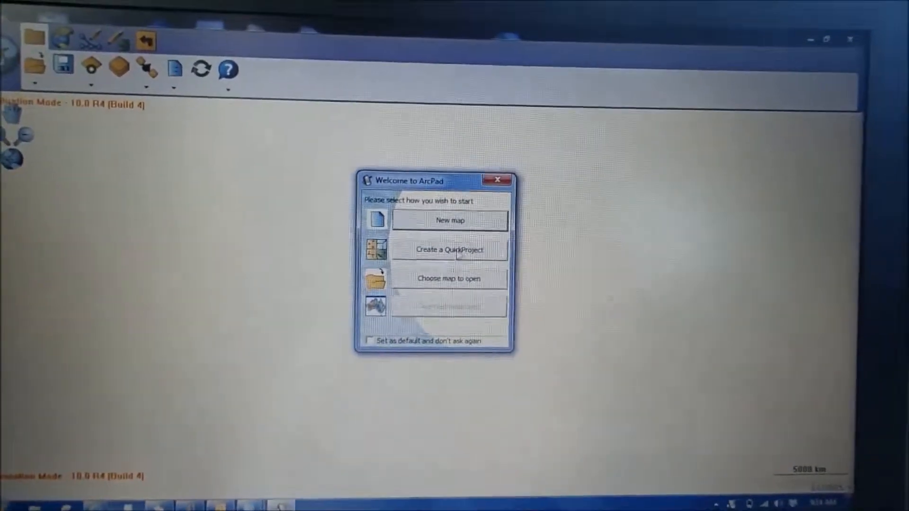
Dismiss the ArcPad welcome screen to reach the map and GPS toolbar
left_click(449, 220)
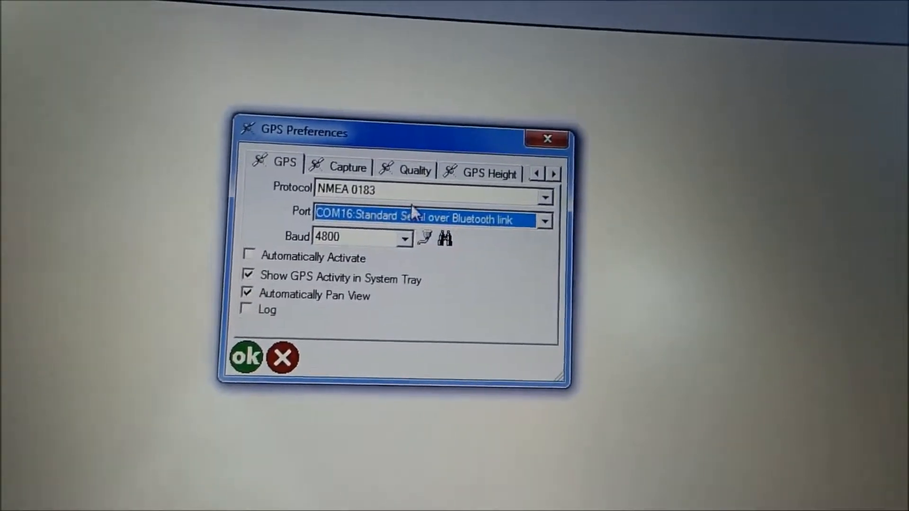
Check the GPS datum in GPS Preferences is D_ITRF_2000
left_click(552, 173)
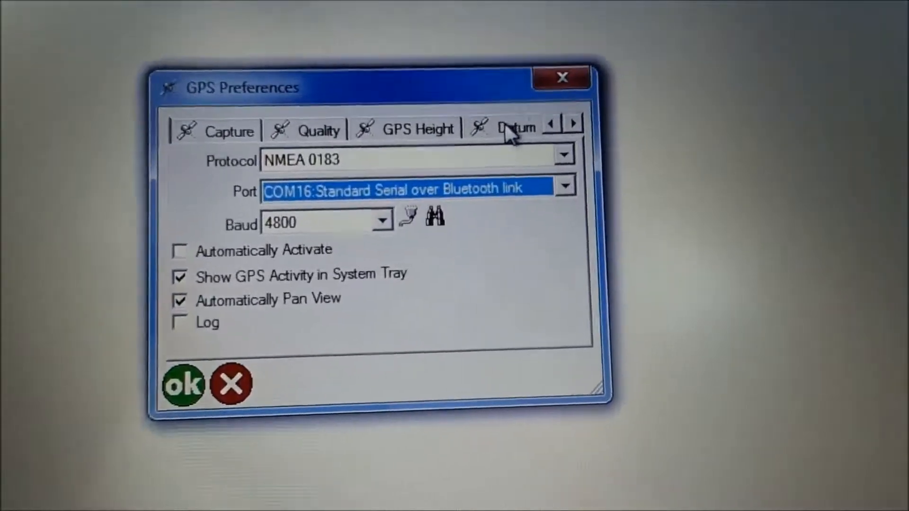
left_click(516, 129)
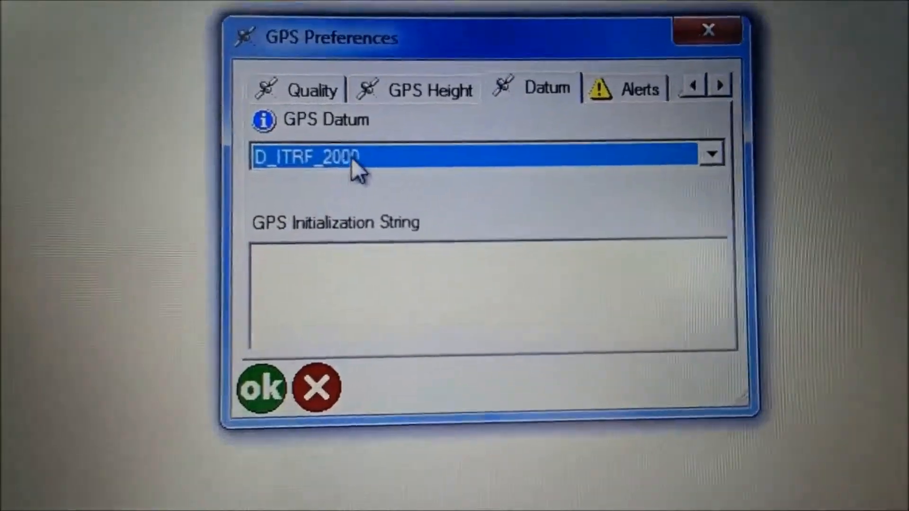
left_click(712, 155)
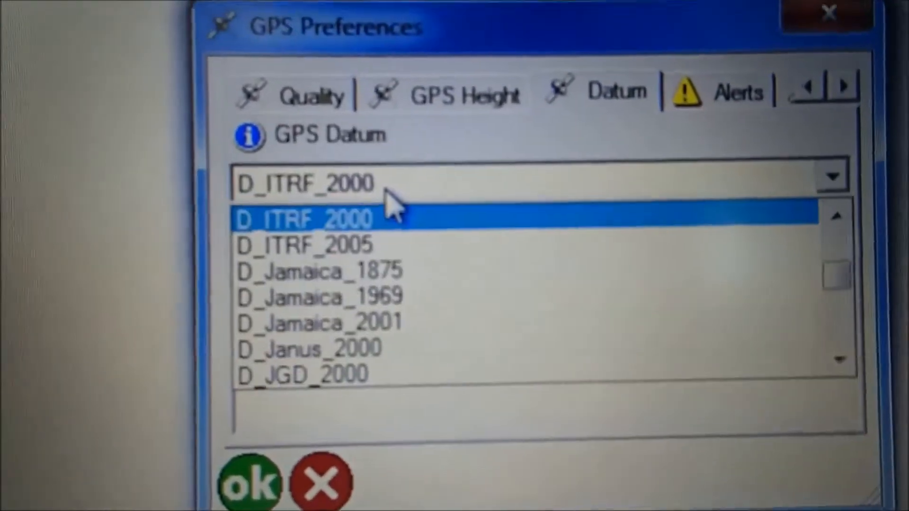
left_click(301, 219)
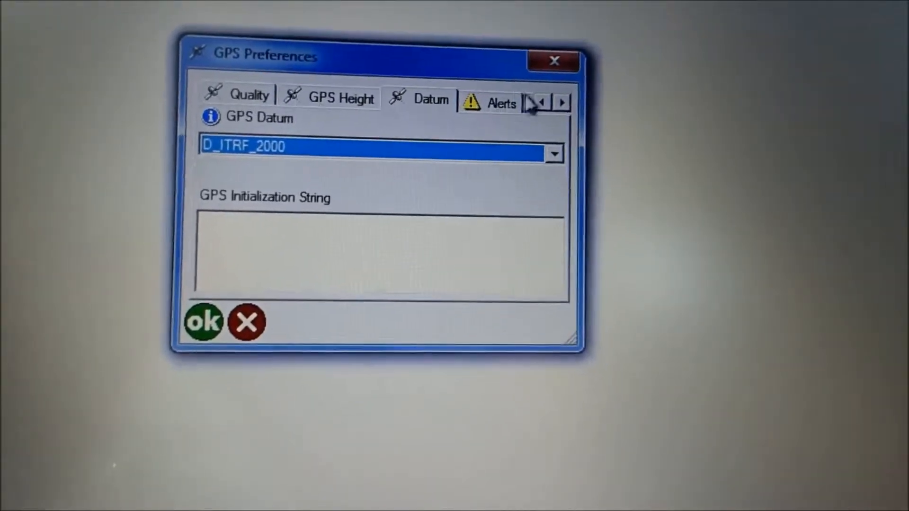
Return past the Capture page to the GPS page showing port COM16
left_click(536, 101)
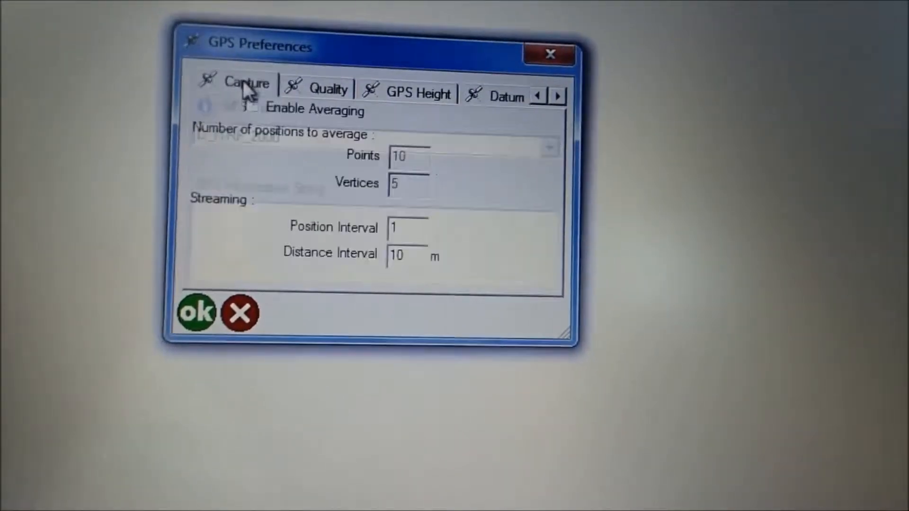
left_click(330, 88)
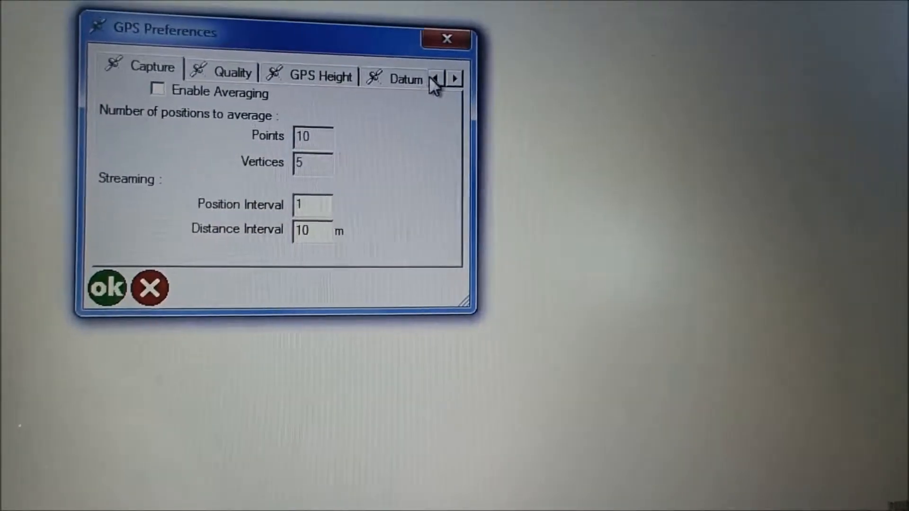
left_click(437, 78)
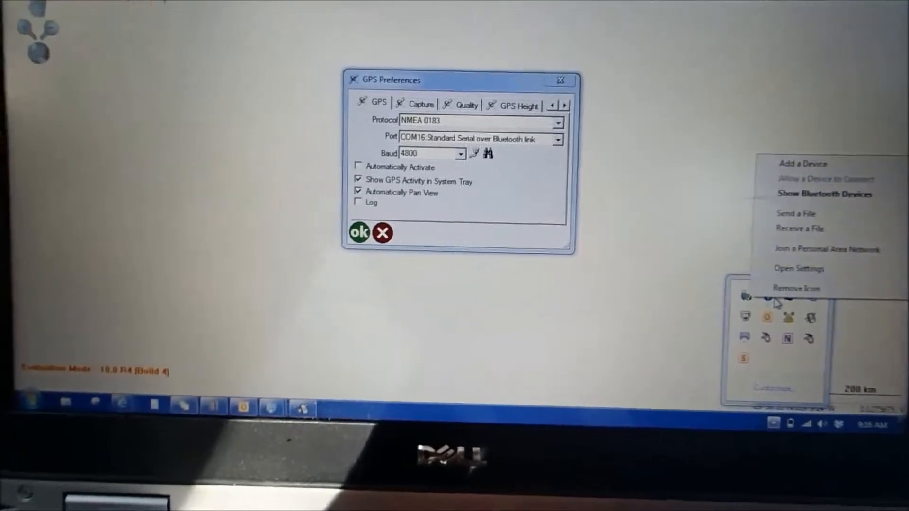
left_click(824, 193)
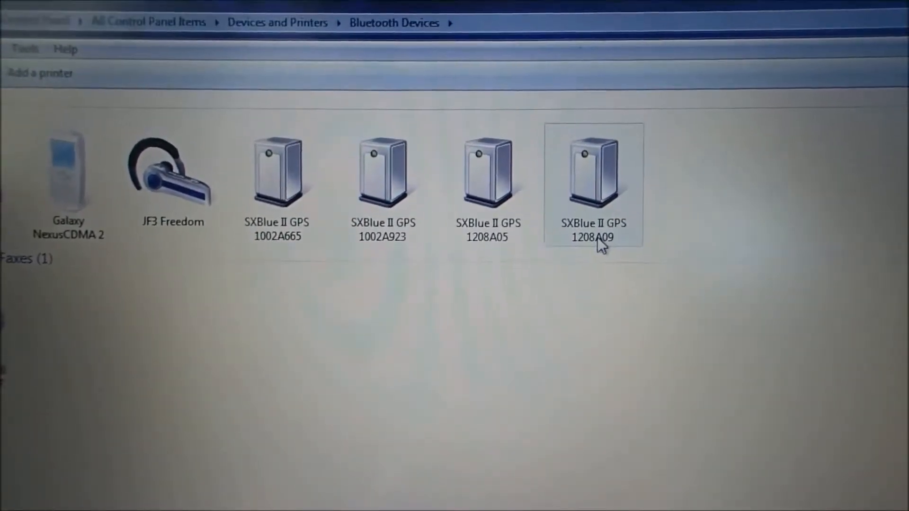
right_click(593, 175)
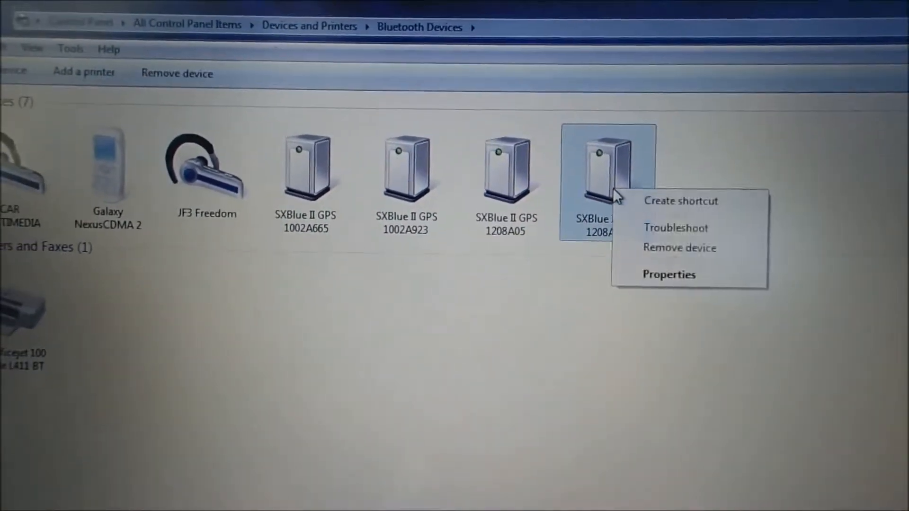
left_click(669, 274)
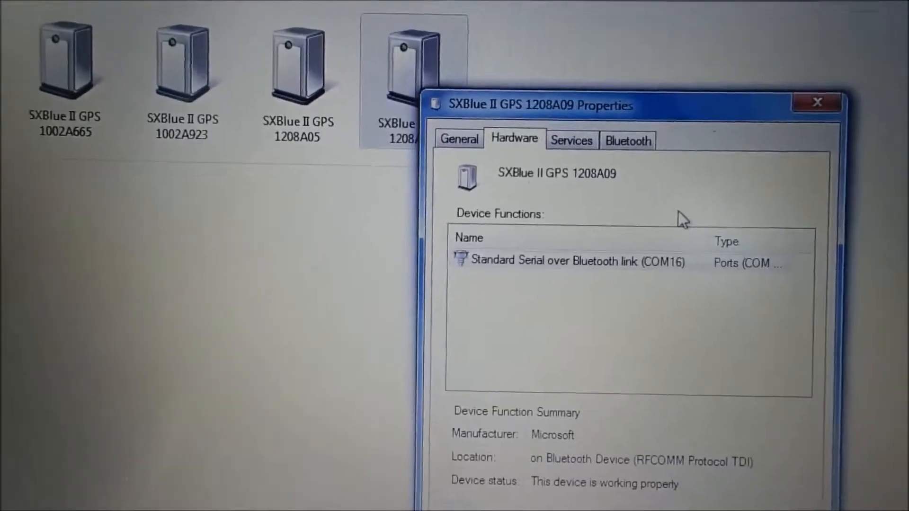
left_click(579, 263)
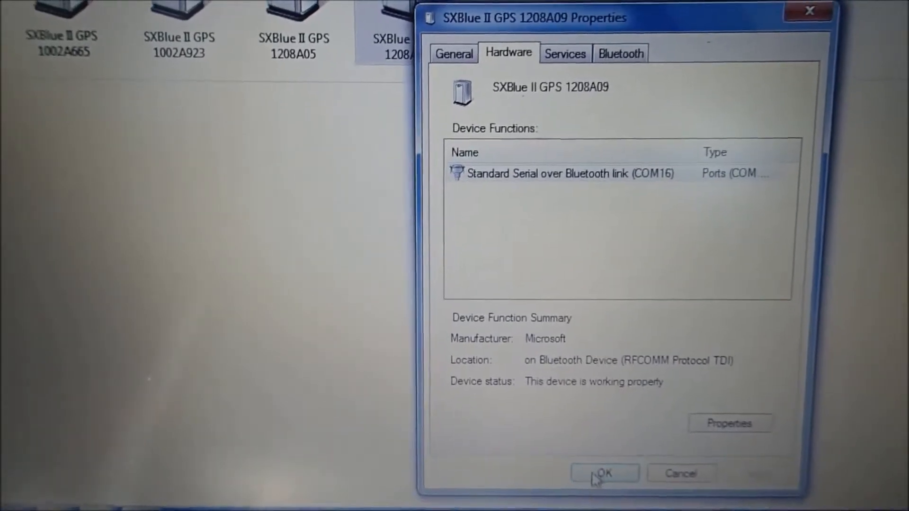
left_click(604, 474)
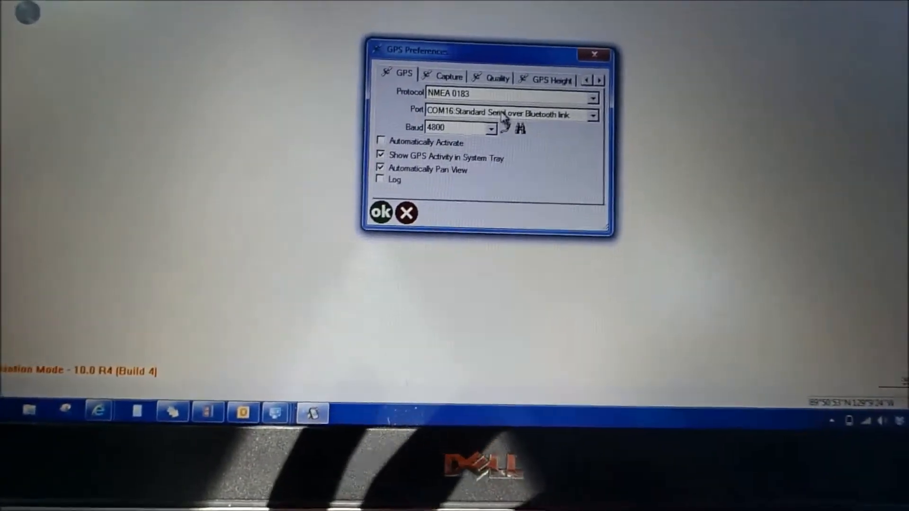
Confirm port COM16 Standard Serial over Bluetooth link and apply the GPS settings
left_click(592, 116)
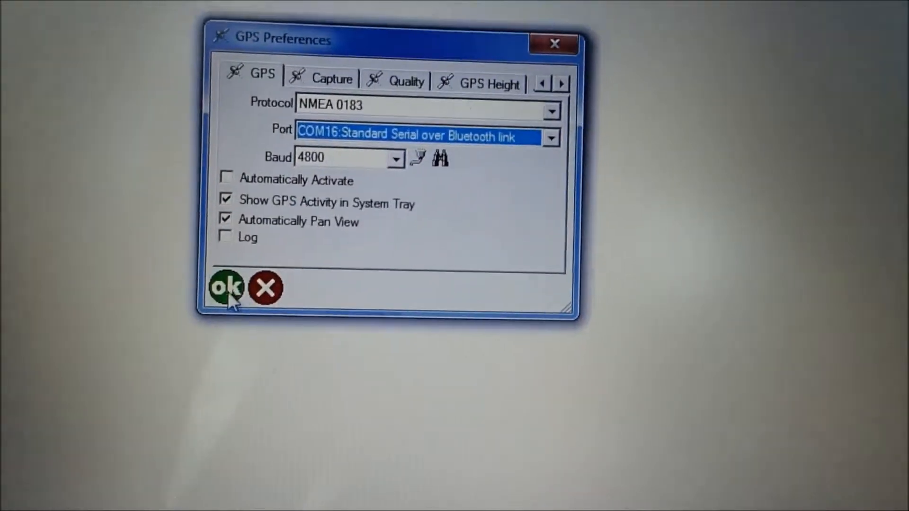
left_click(226, 288)
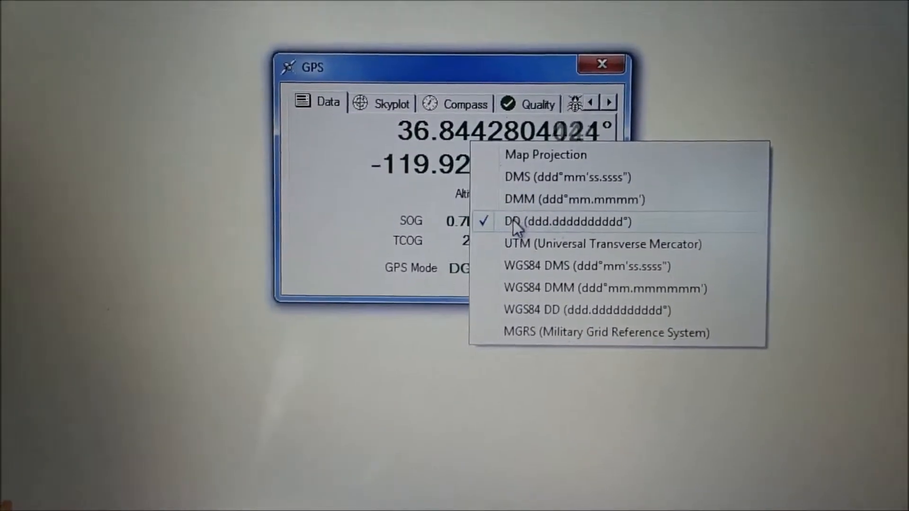
Keep decimal-degree coordinates and review the DGPS fix Quality readings, ending on the Data readout
left_click(571, 222)
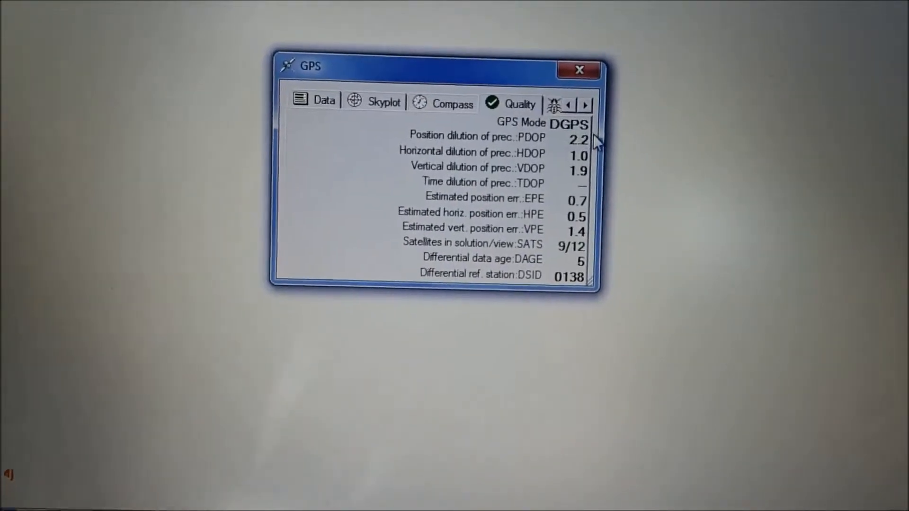
left_click(325, 99)
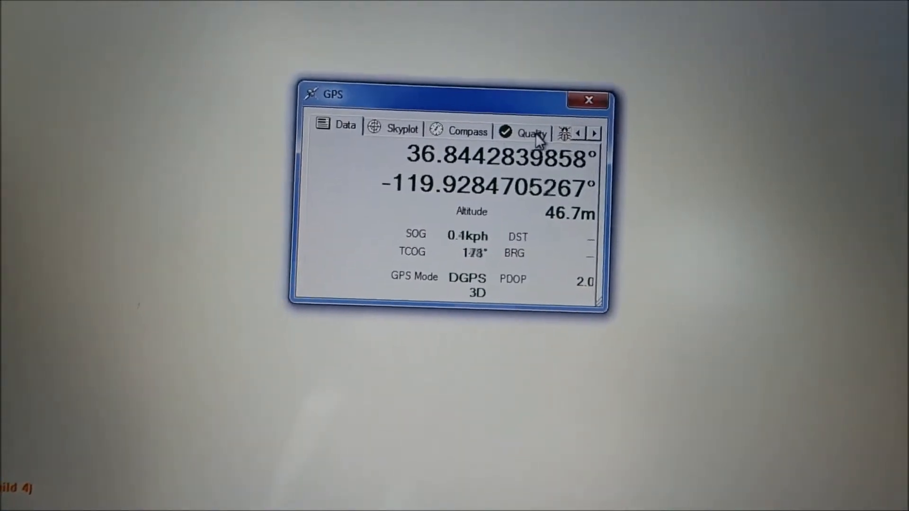
left_click(531, 133)
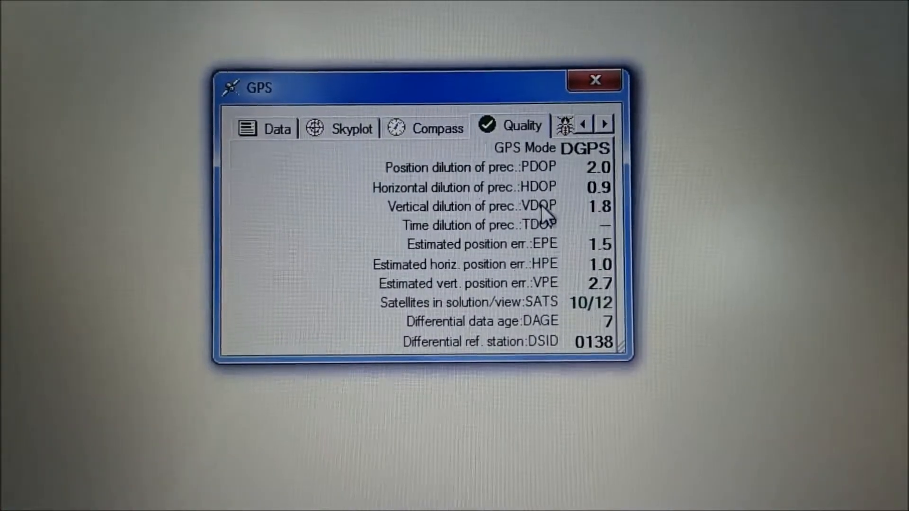
left_click(266, 128)
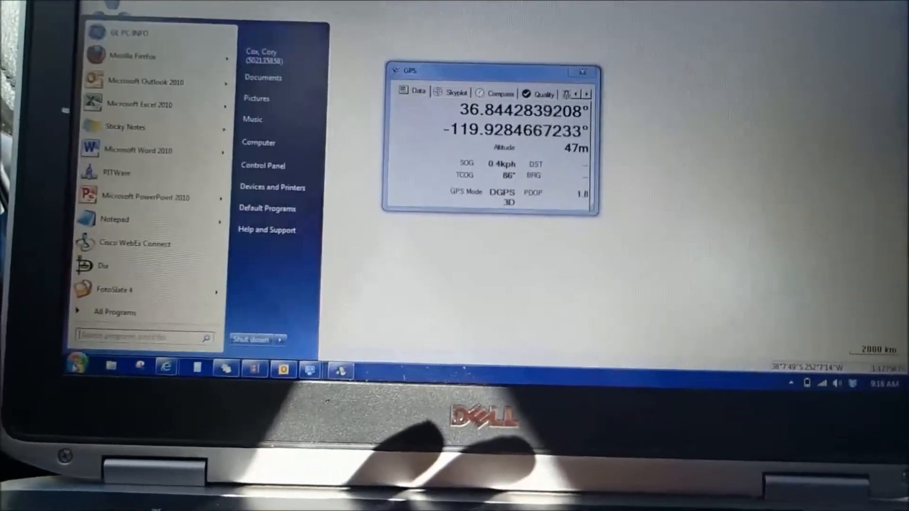
Start a blank Word 2010 document, then bring ArcPad's GPS Quality readings back in front
left_click(138, 150)
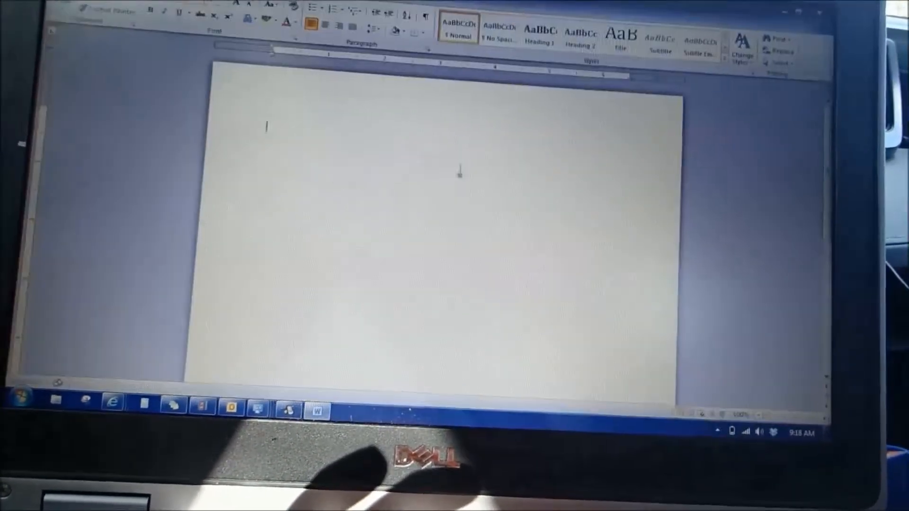
right_click(319, 174)
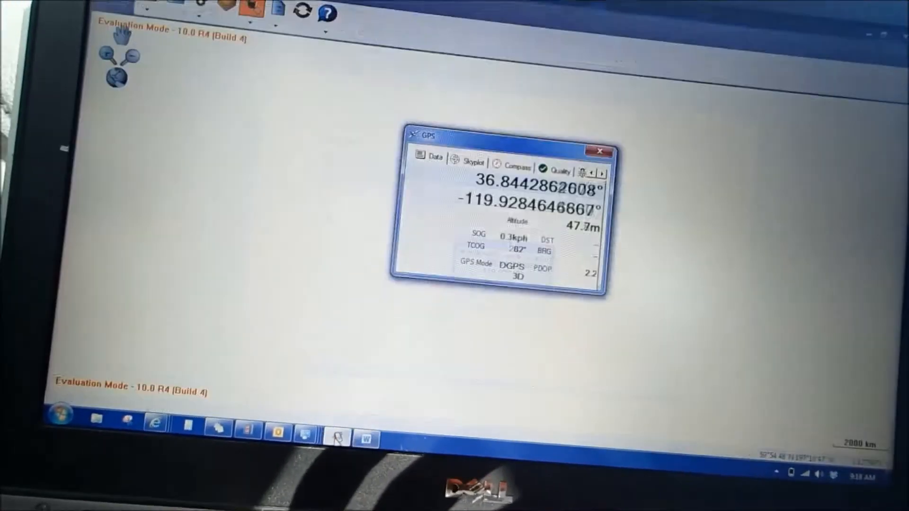
left_click(562, 167)
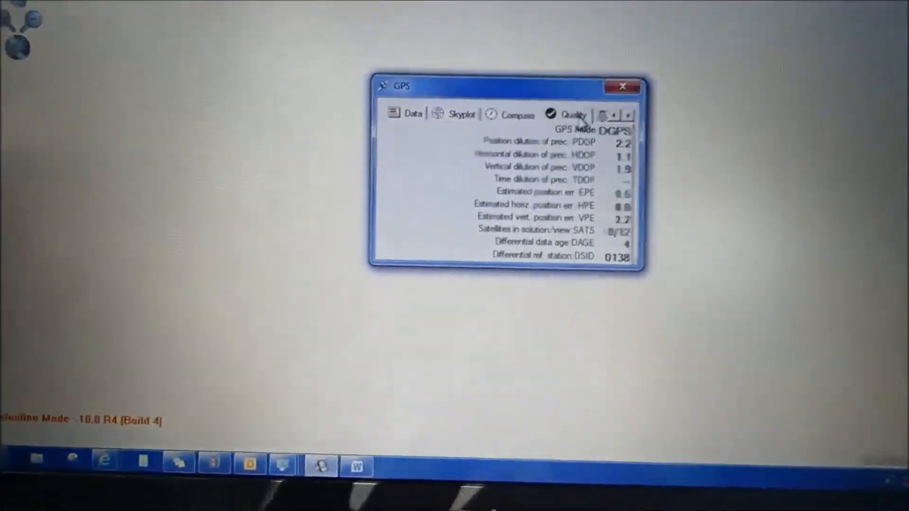